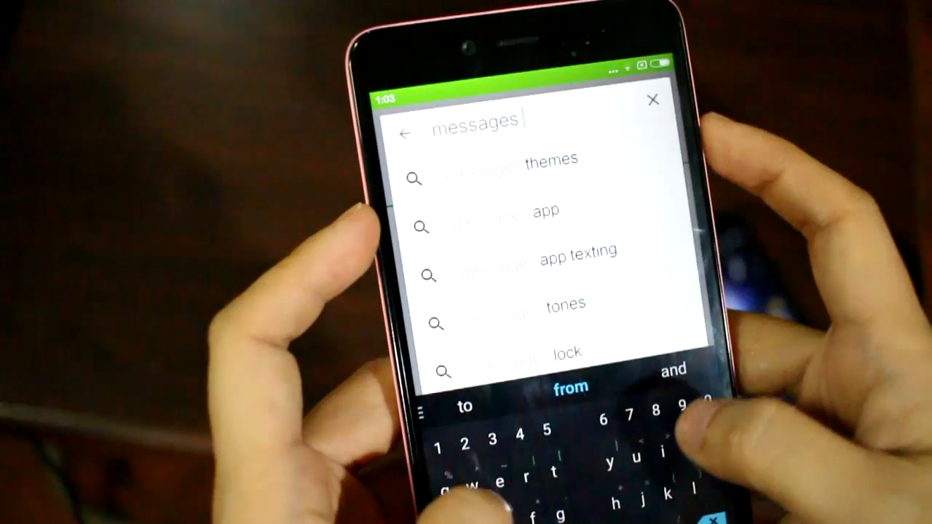
pyautogui.write('widg')
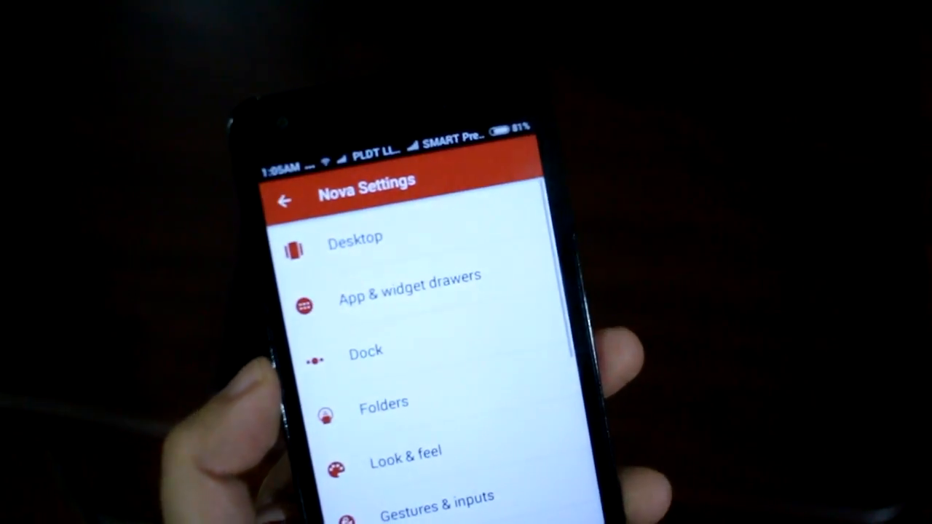
pyautogui.scroll(-3)
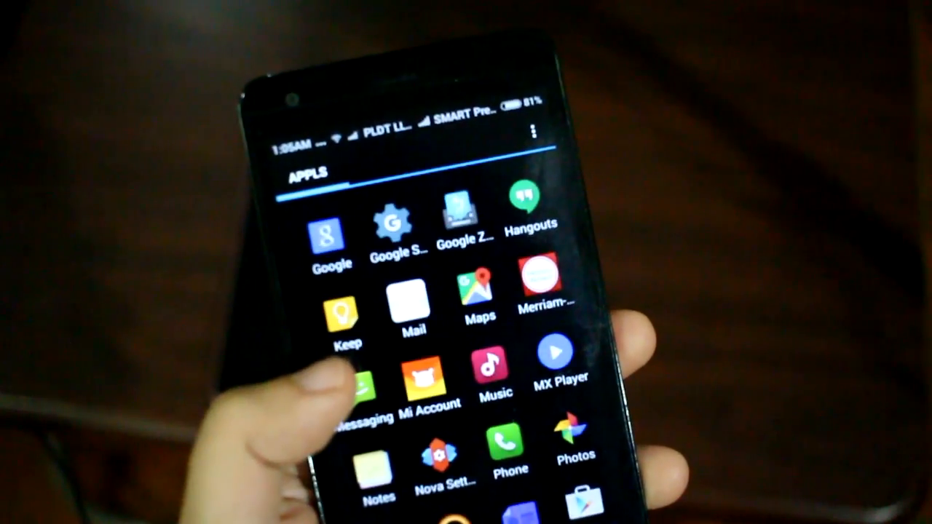
pyautogui.scroll(-3)
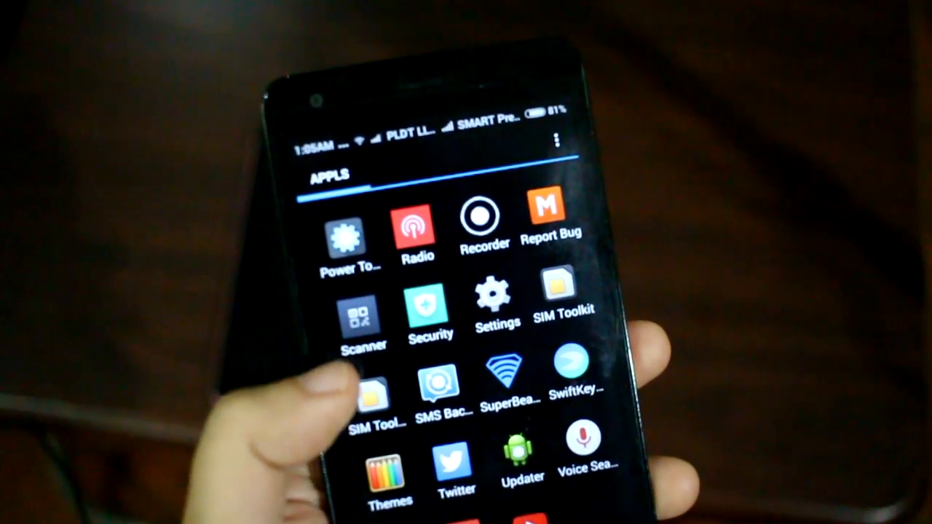